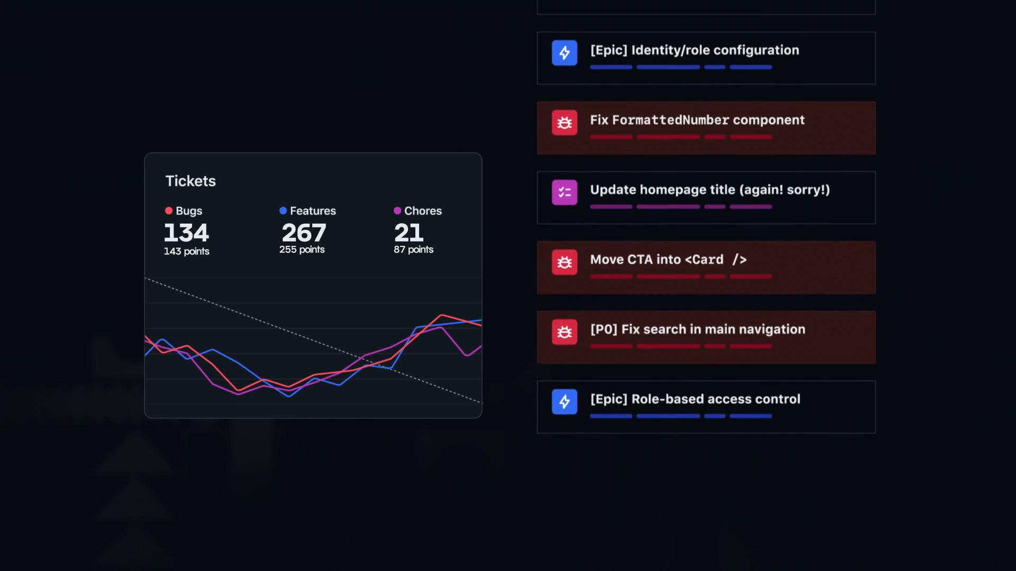
Scroll the ticket list while counts rise to 143 bugs, 276 features and 25 chores
scroll("down", 3)
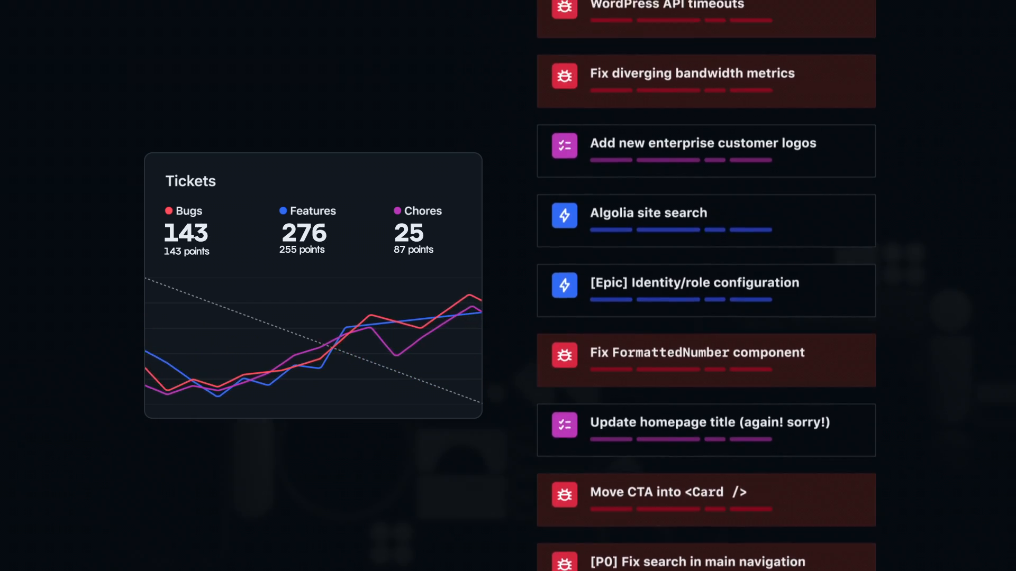
scroll("down", 3)
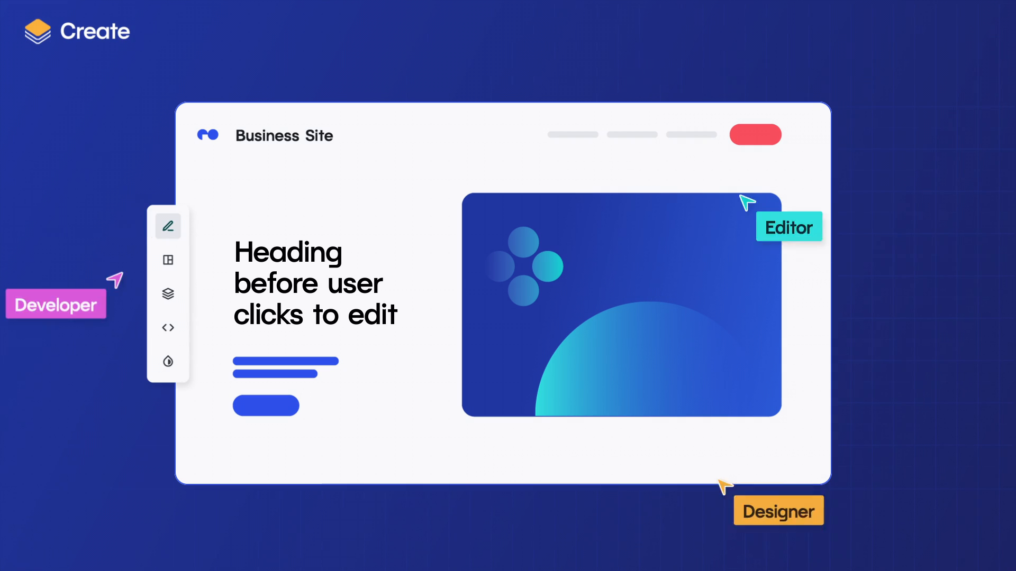
Replace the placeholder Title heading with "We're a fascinating Business"
left_click(315, 284)
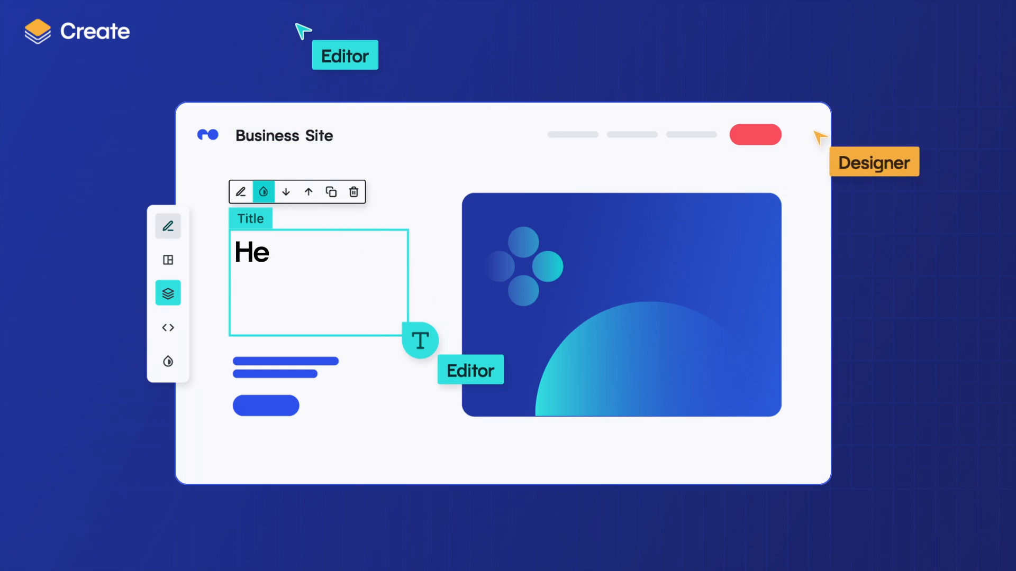
type("We're a fascinating Business")
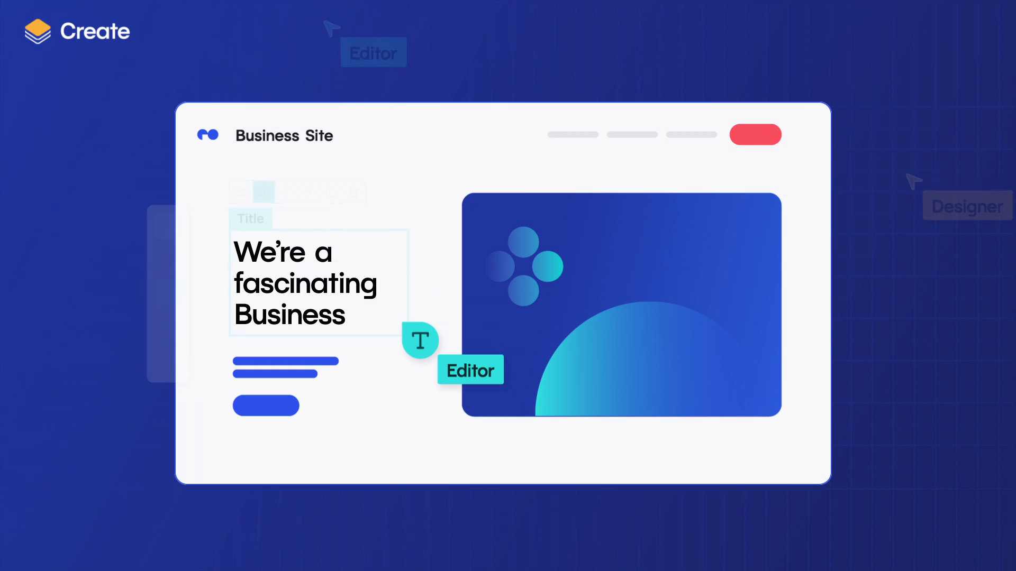